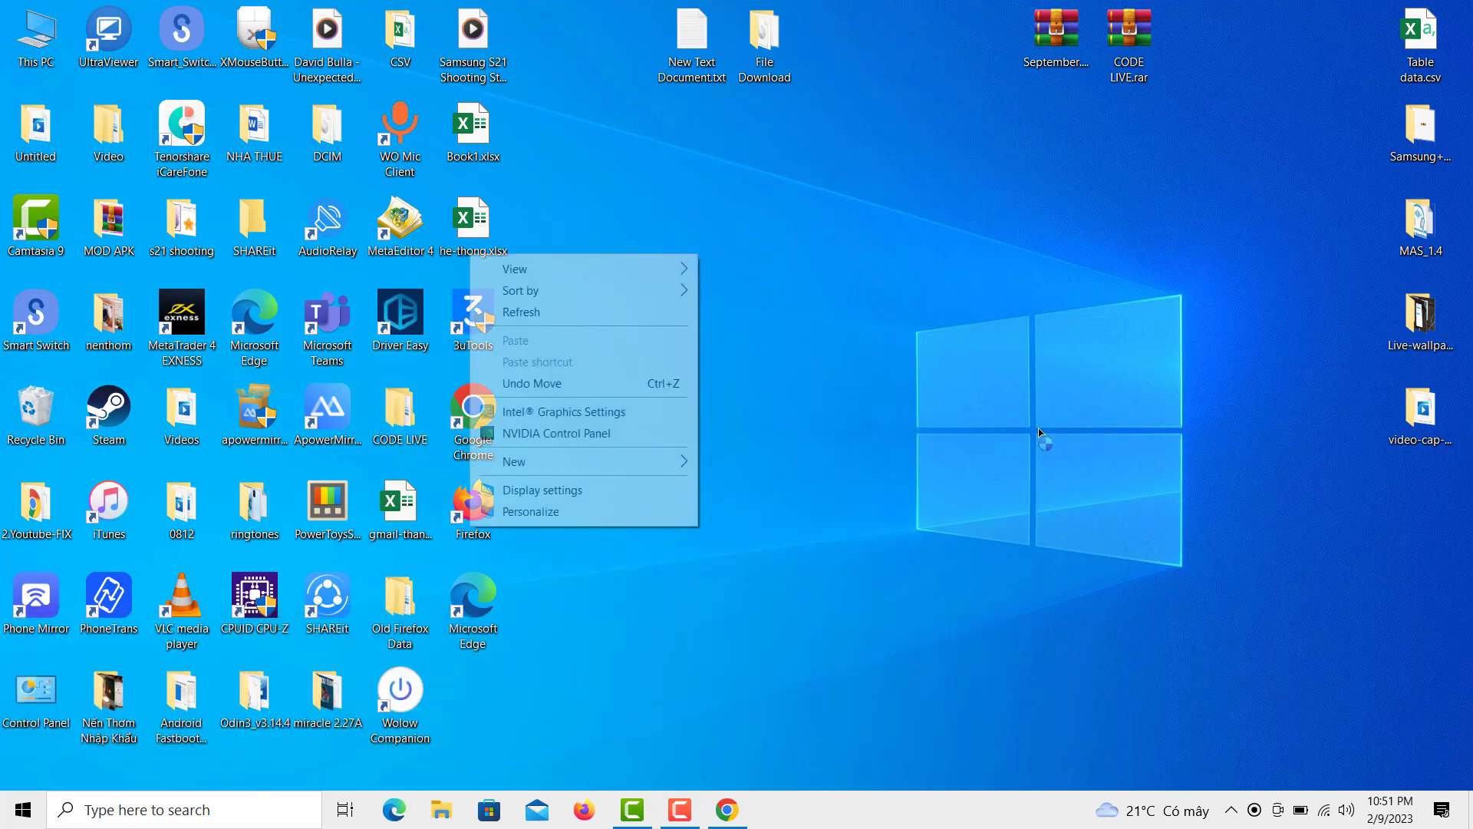
# Step: Dismiss the leftward-opening desktop context menu, returning to the plain desktop
pyautogui.click(930, 248)
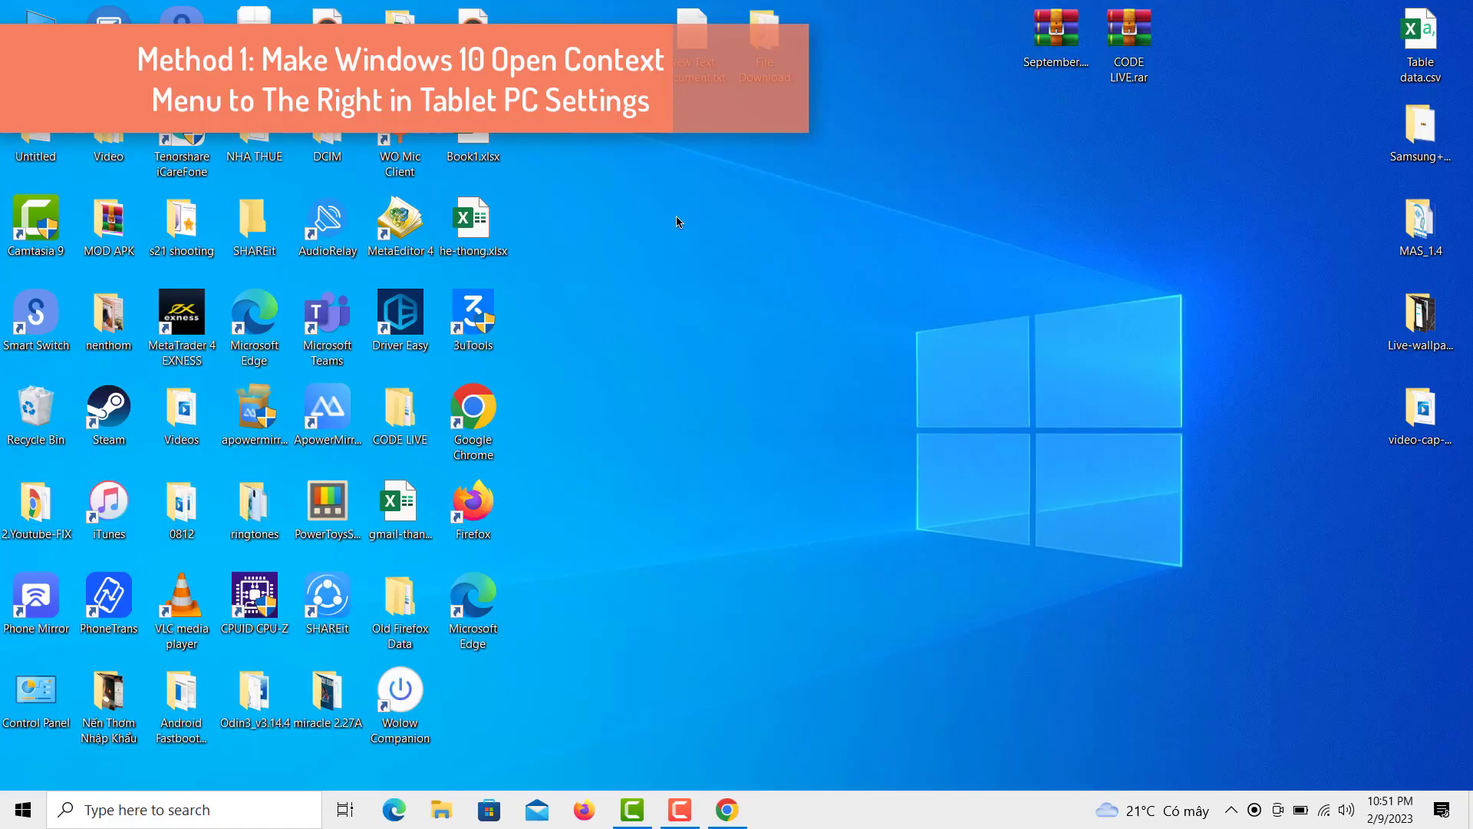
pyautogui.moveTo(758, 308)
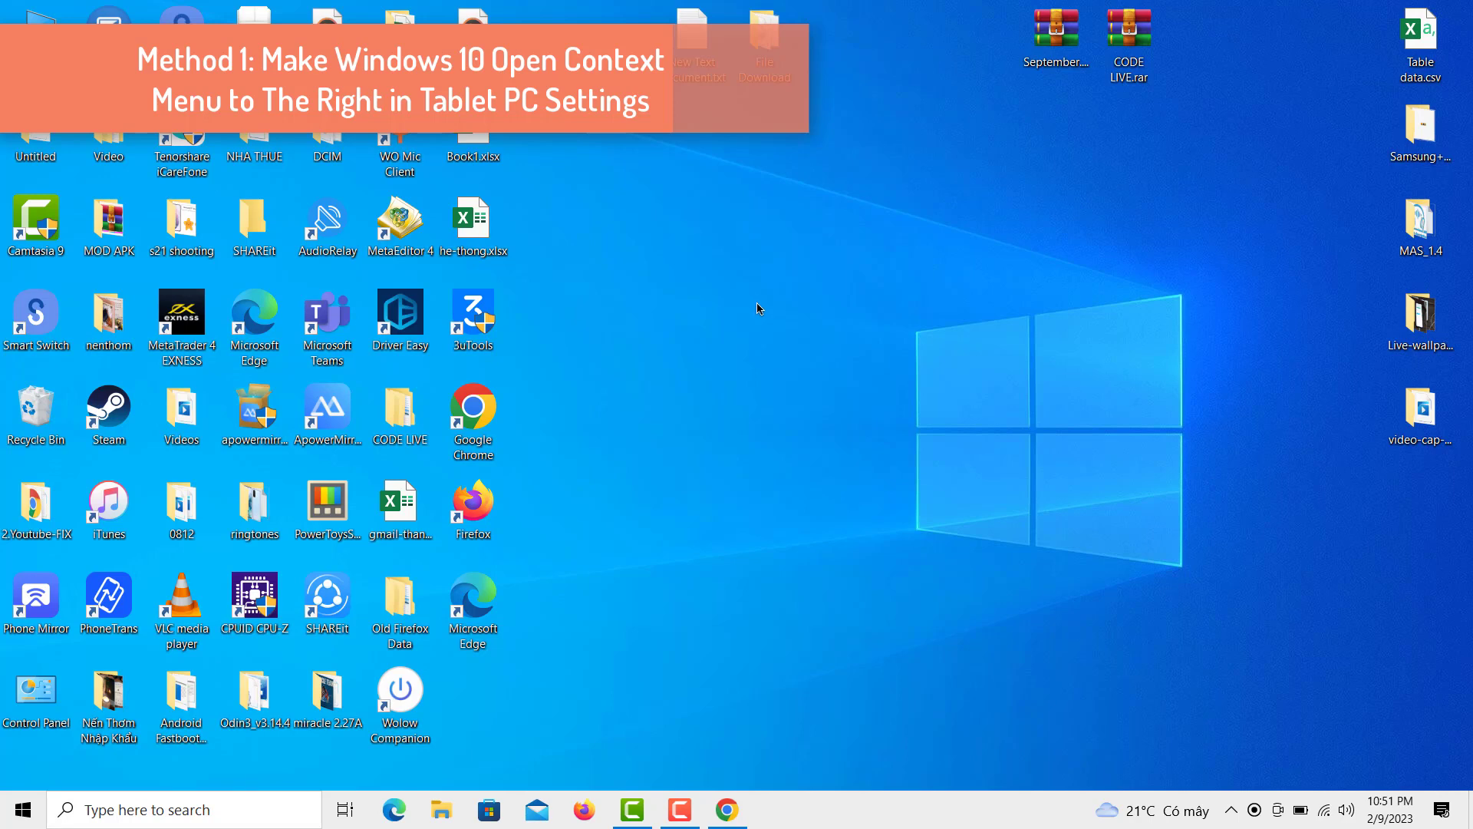
pyautogui.moveTo(770, 294)
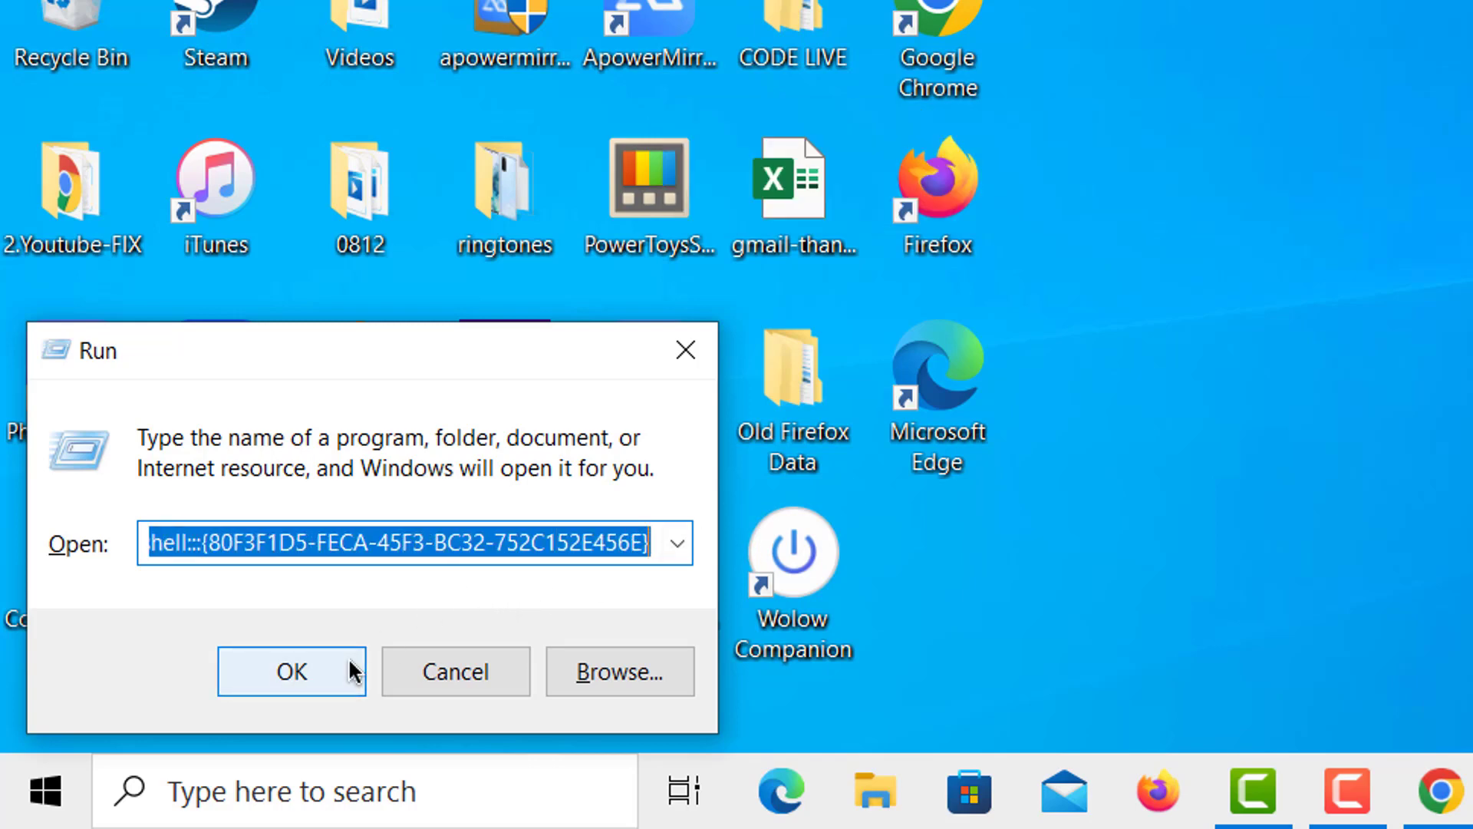
# Step: Run the shell:::{80F3F1D5-FECA-45F3-BC32-752C152E456E} command to launch Tablet PC Settings
pyautogui.click(292, 671)
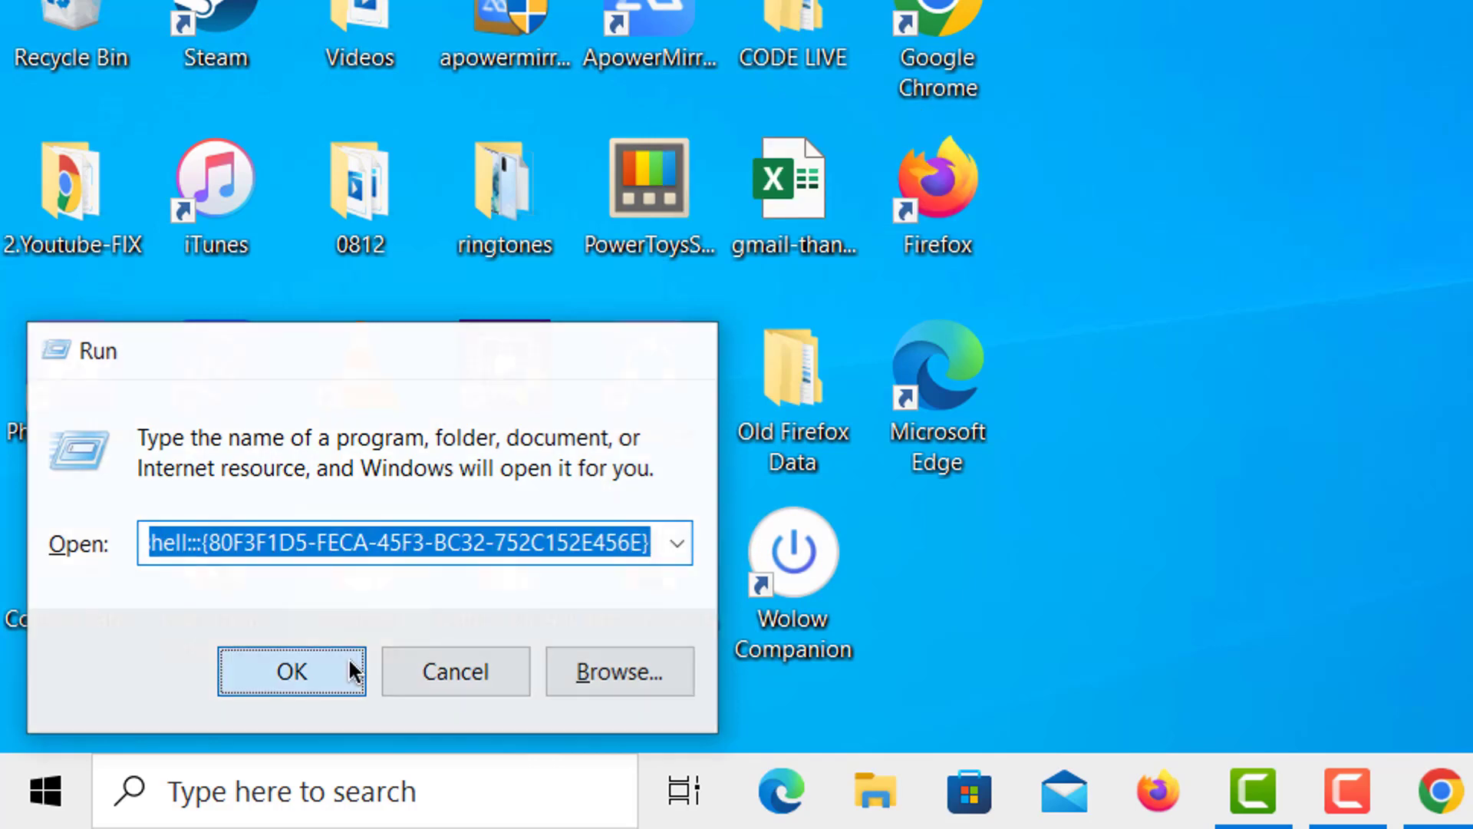
pyautogui.click(292, 670)
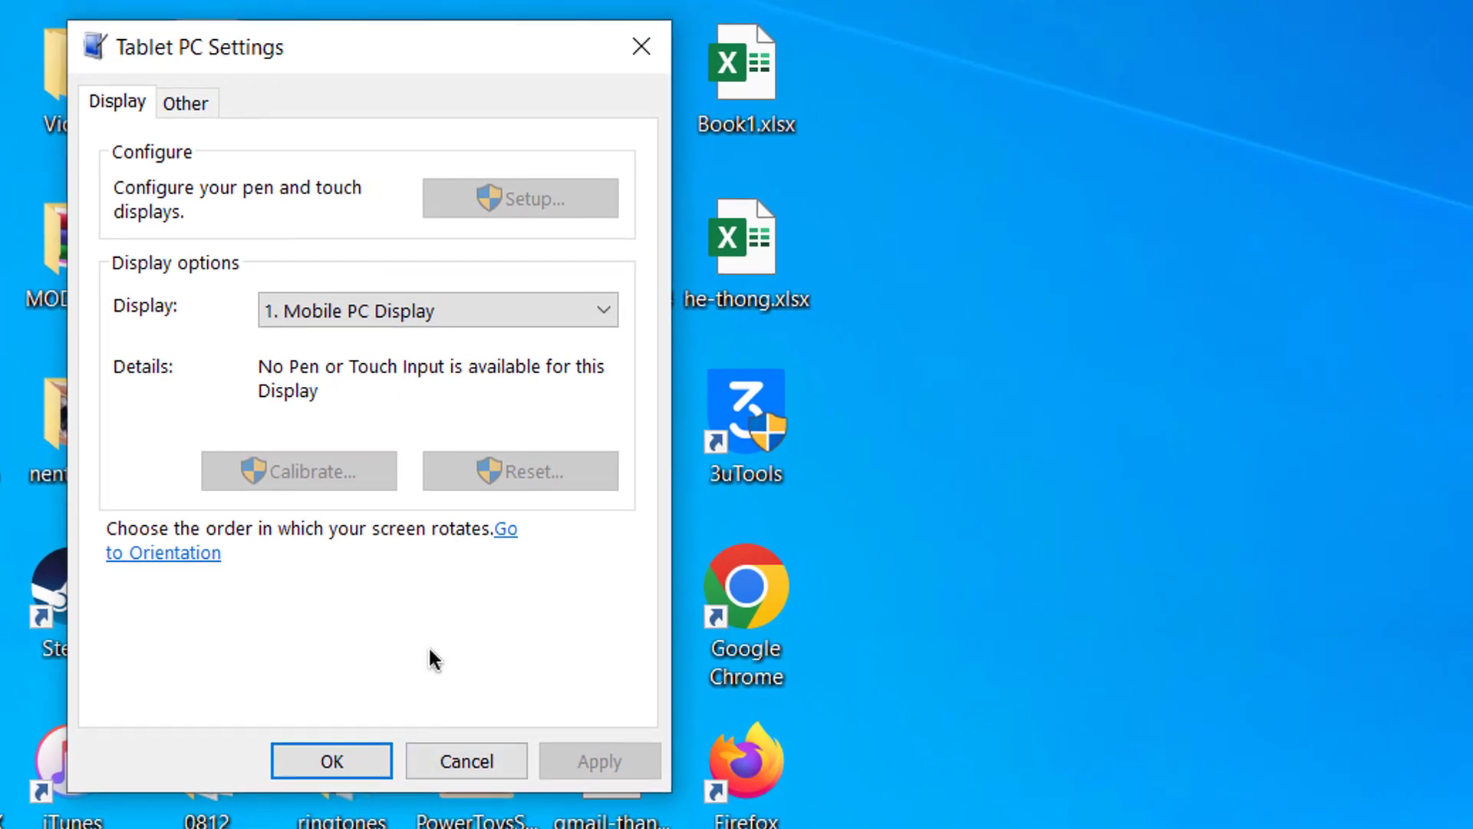
# Step: Set handedness to Left-handed on the Other tab and confirm with OK
pyautogui.click(185, 102)
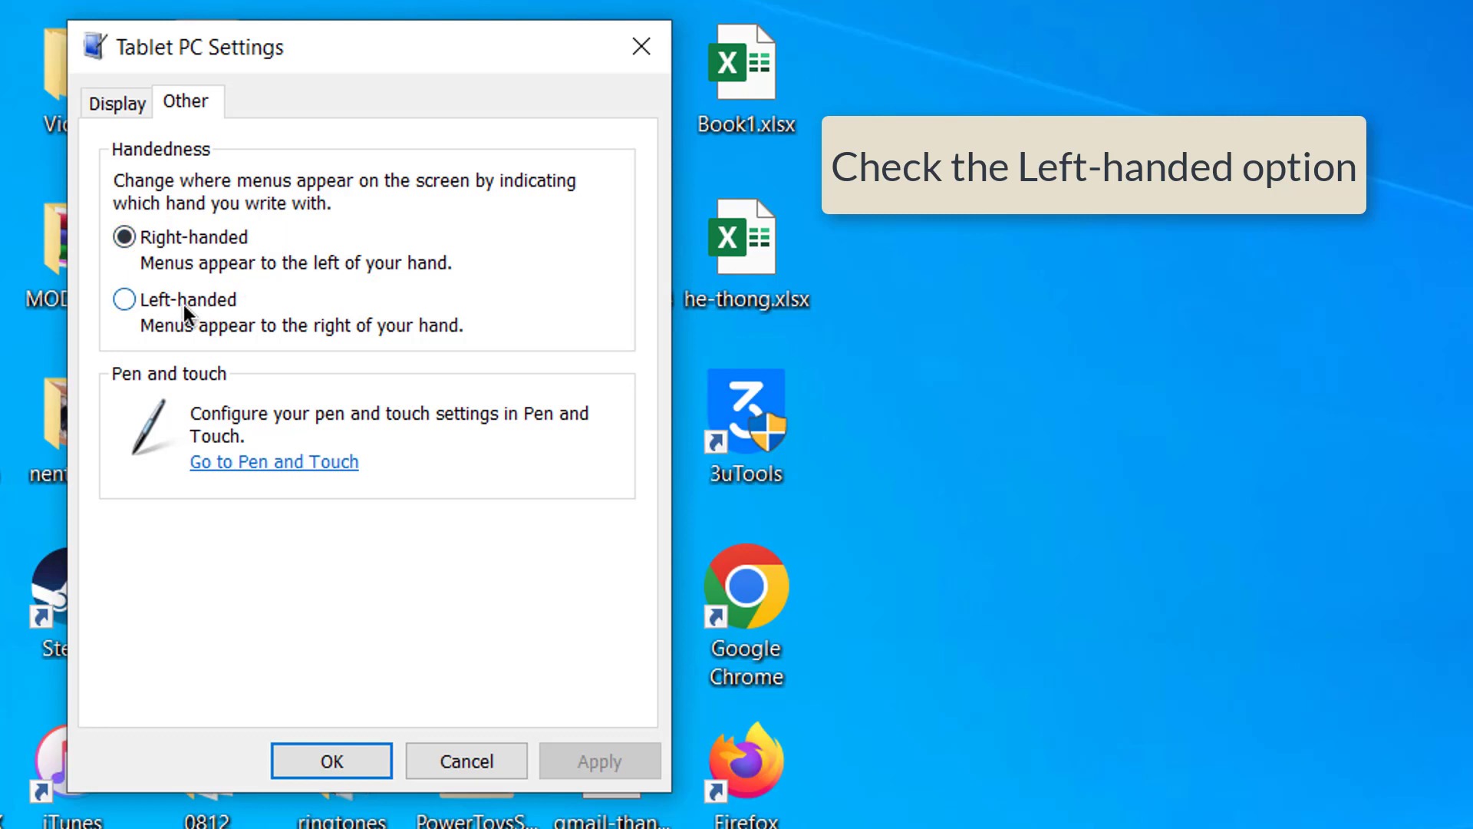
pyautogui.click(124, 299)
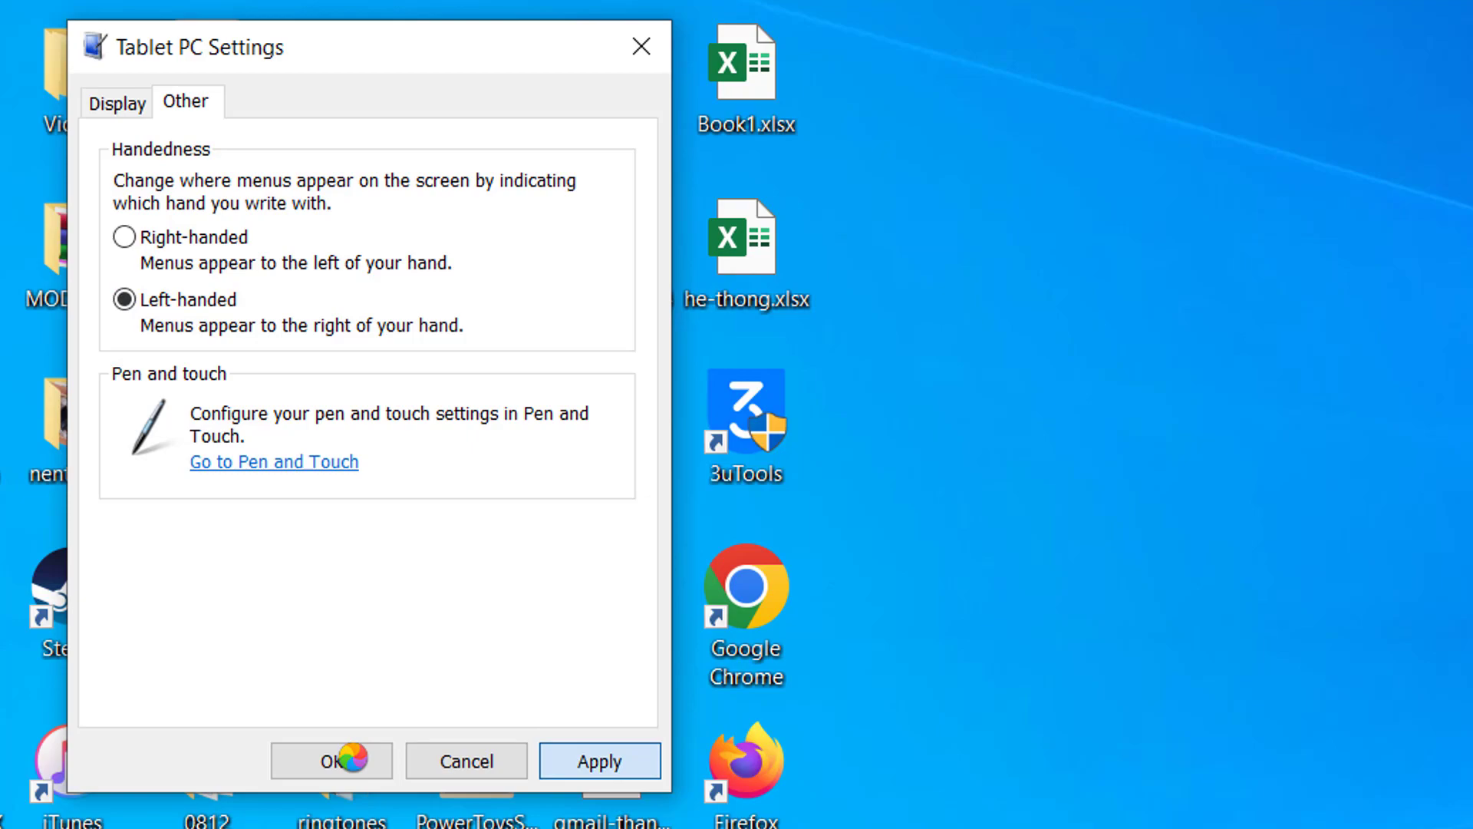
pyautogui.click(331, 759)
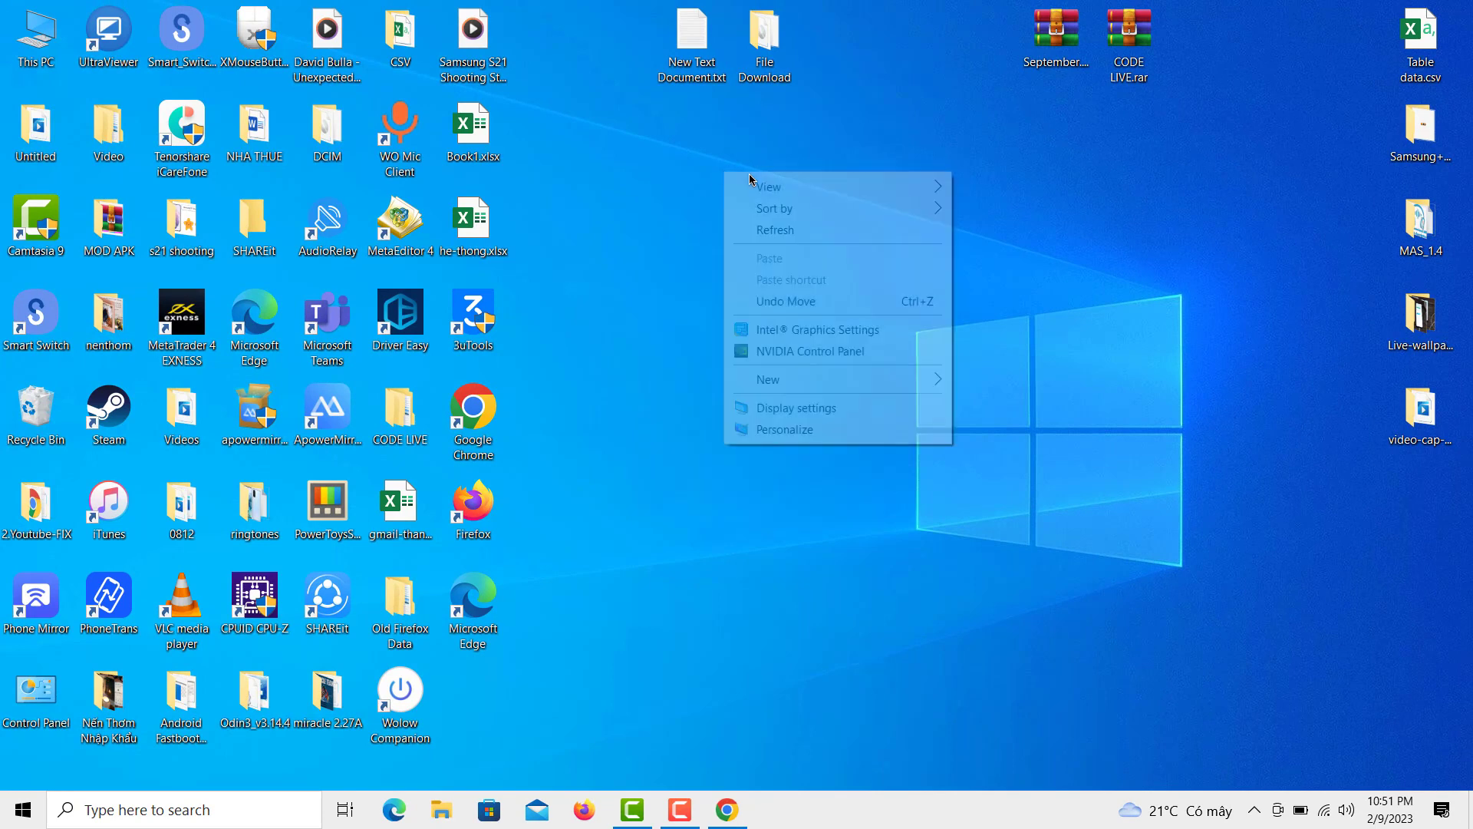
pyautogui.click(727, 194)
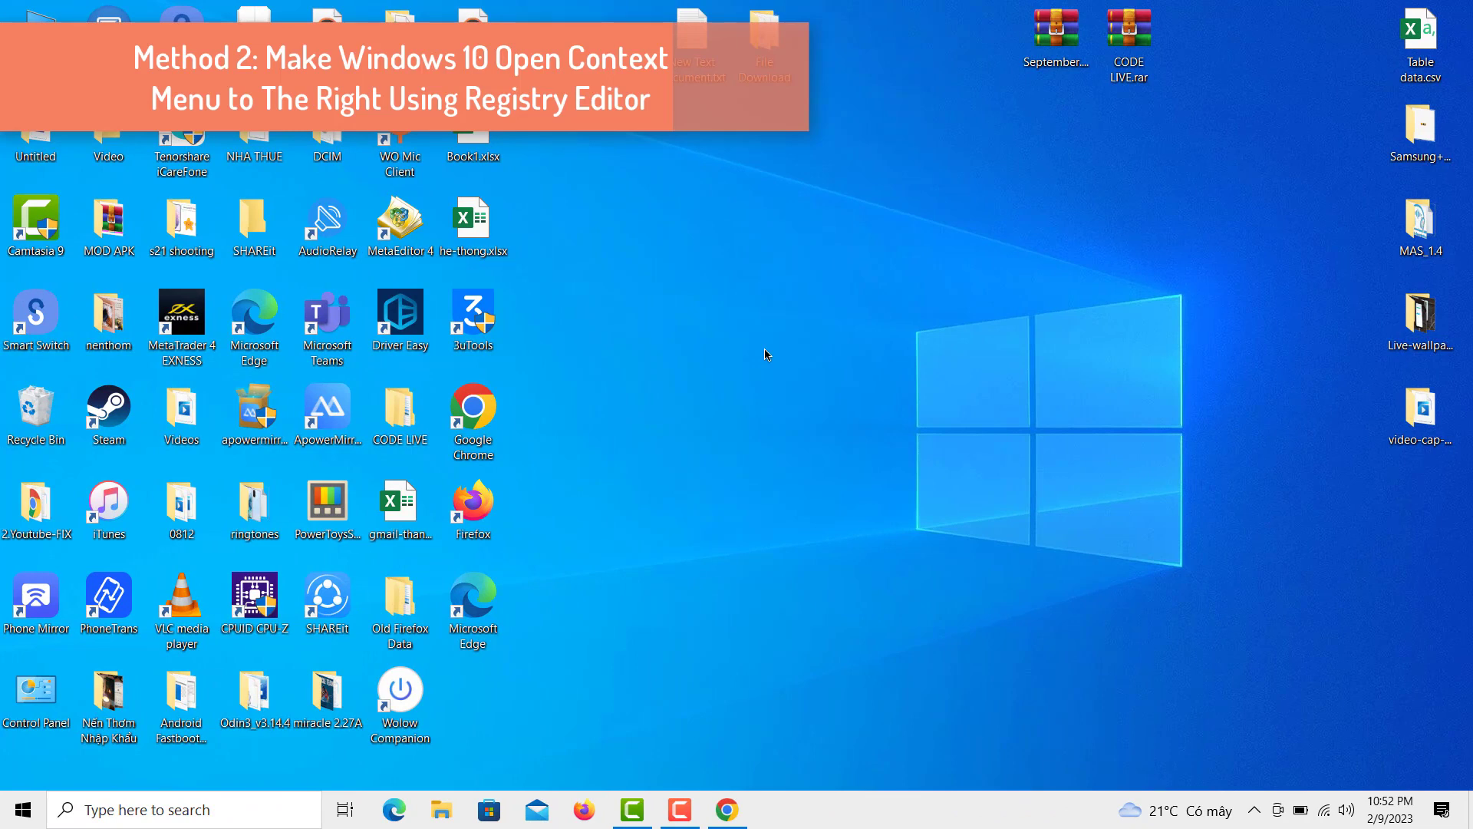
pyautogui.moveTo(734, 372)
pyautogui.write('regedit')
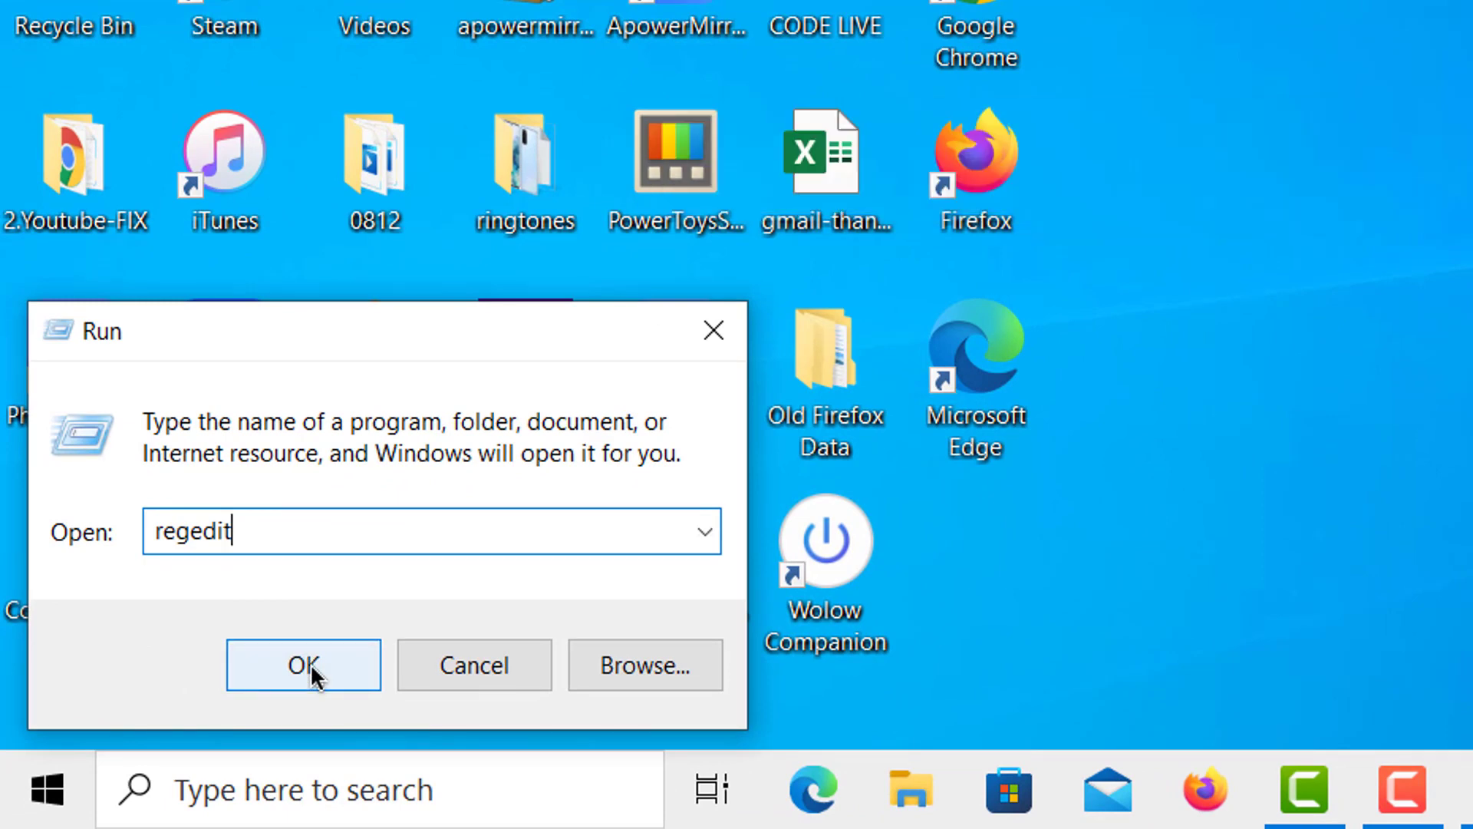
# Step: Run regedit from the Run dialog to start Registry Editor
pyautogui.click(302, 665)
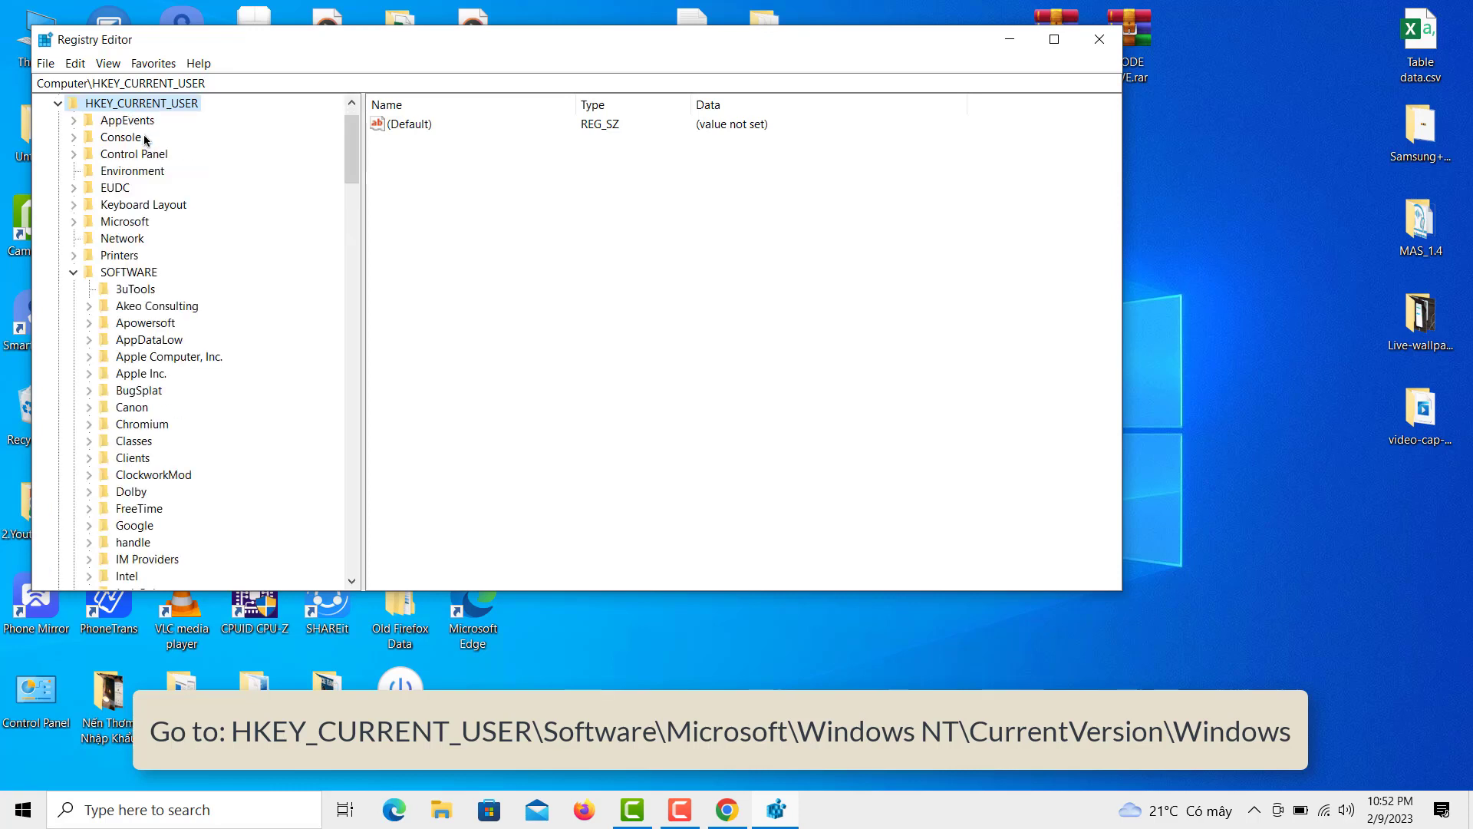
# Step: Expand HKEY_CURRENT_USER\SOFTWARE\Microsoft\Windows NT\CurrentVersion in the registry tree
pyautogui.click(129, 272)
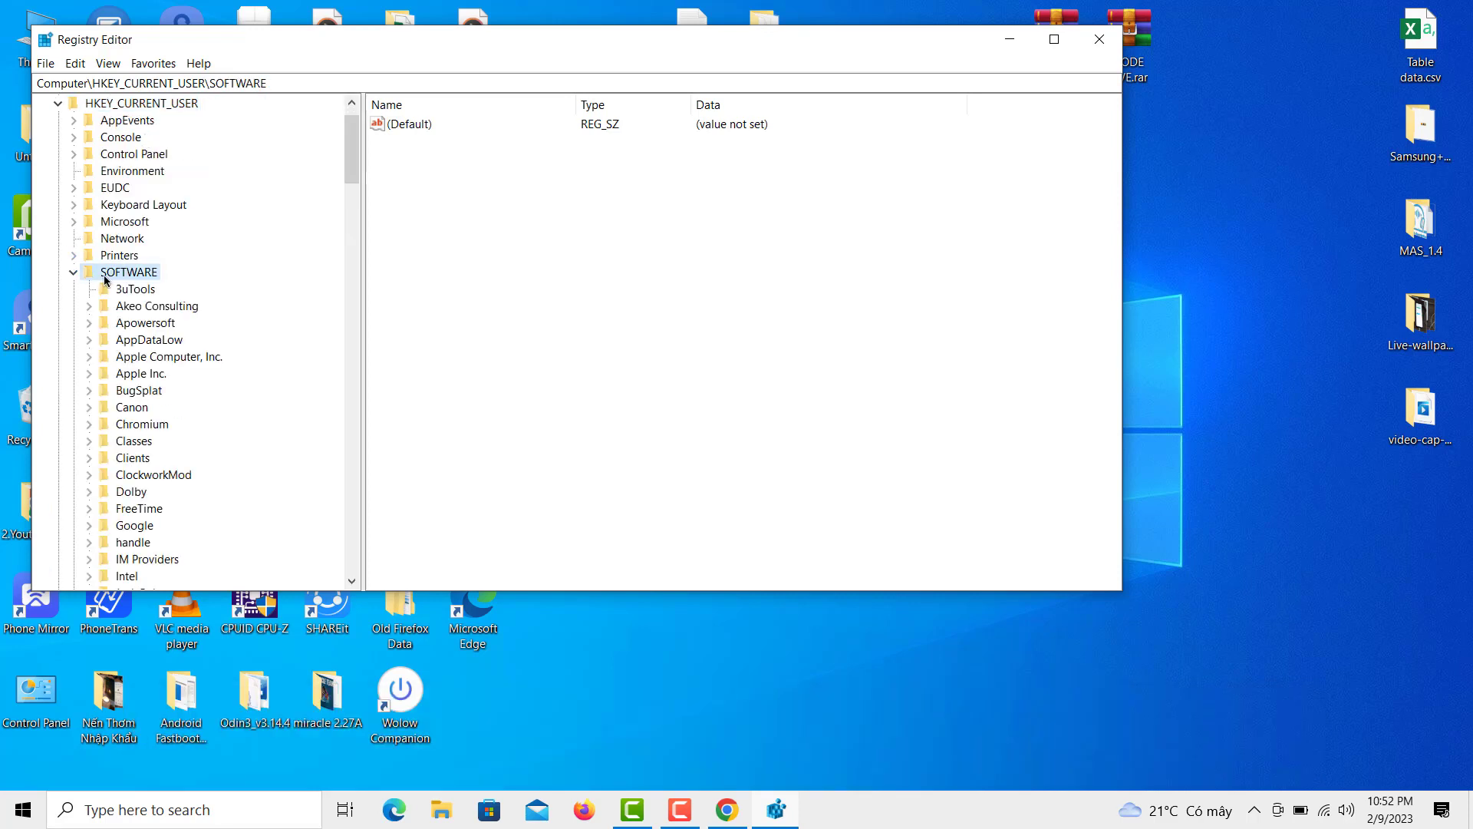
pyautogui.moveTo(357, 150)
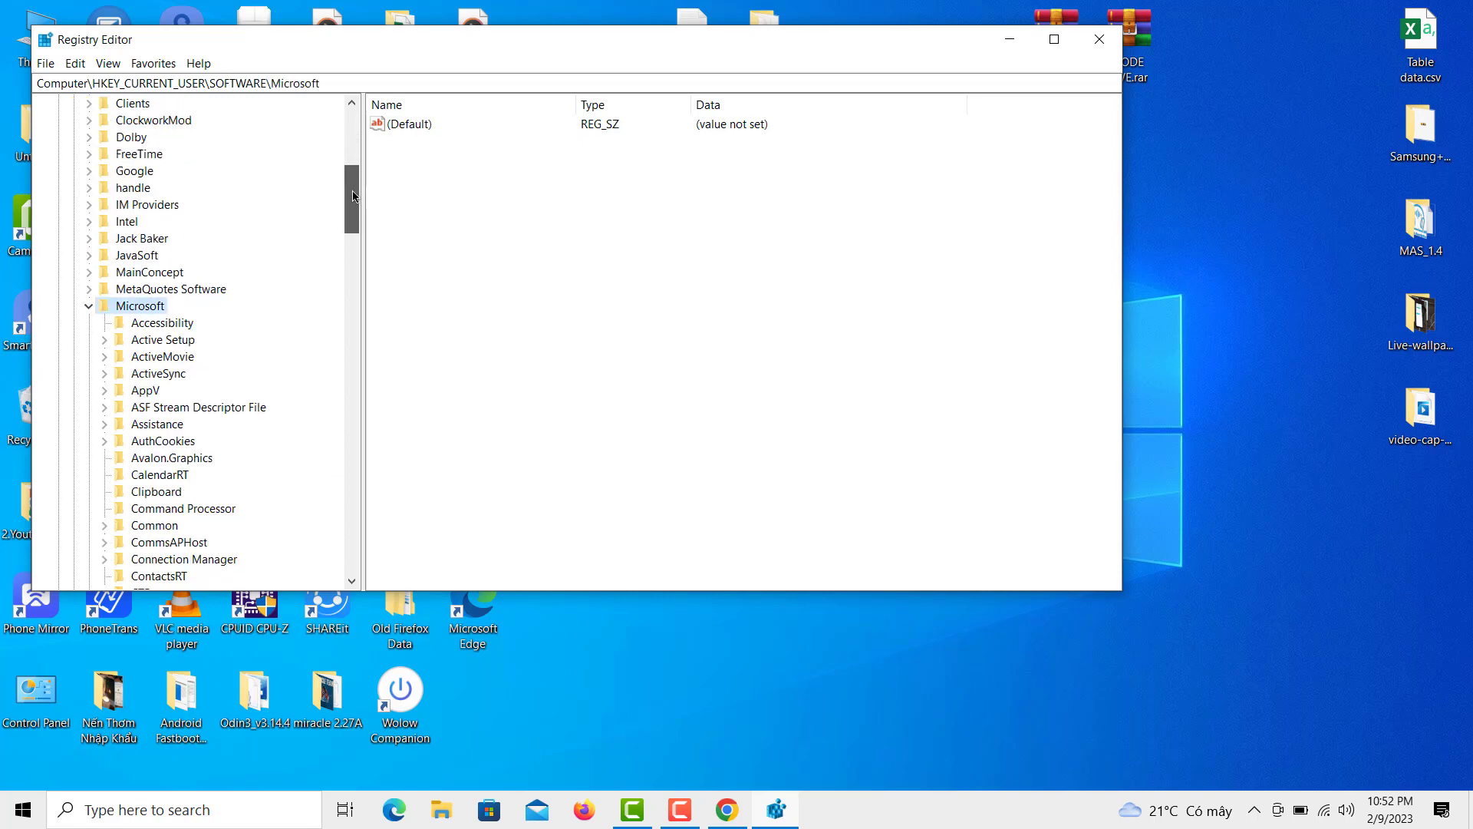
pyautogui.scroll(-3)
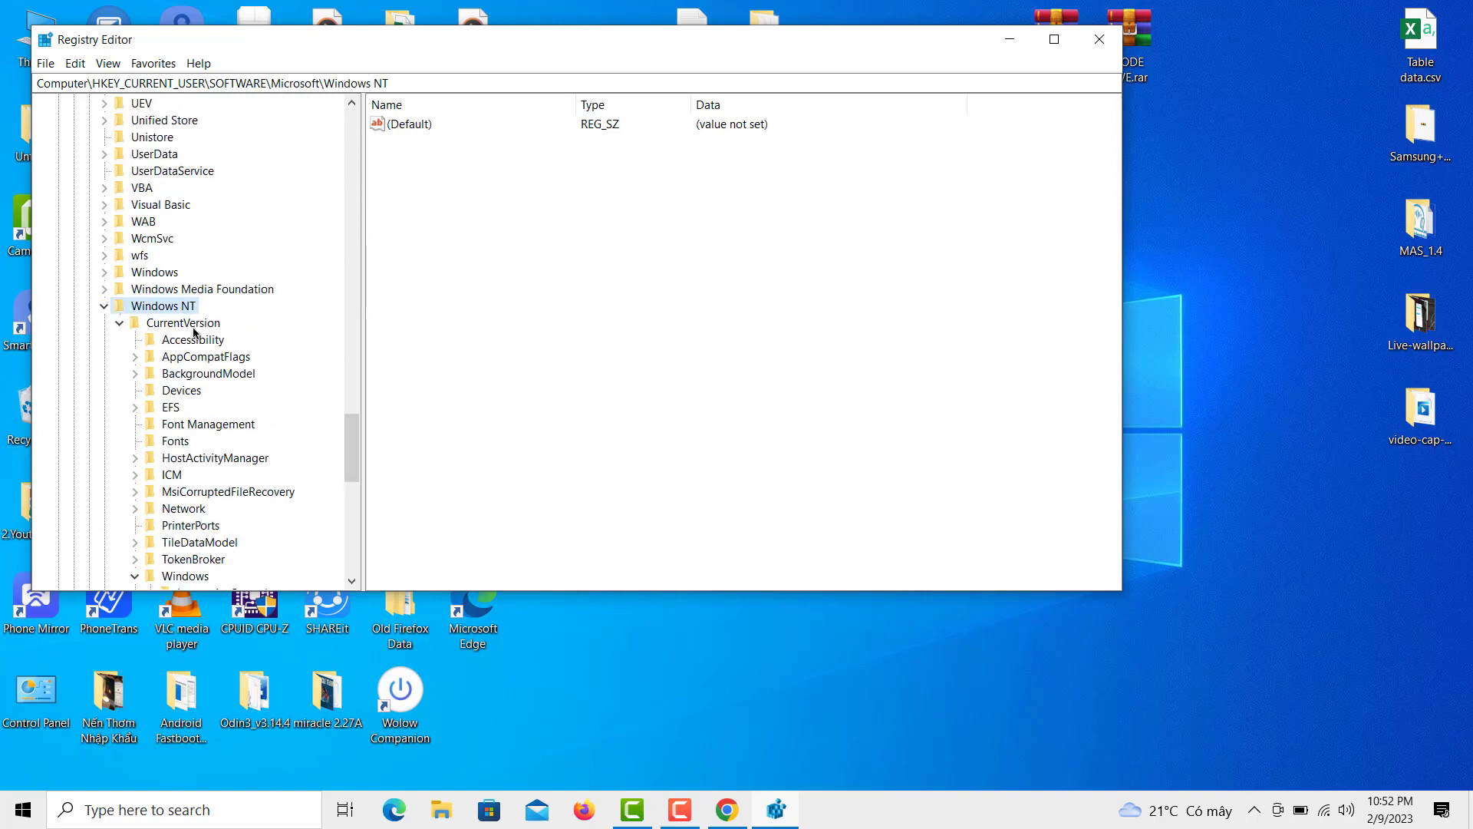
pyautogui.click(183, 323)
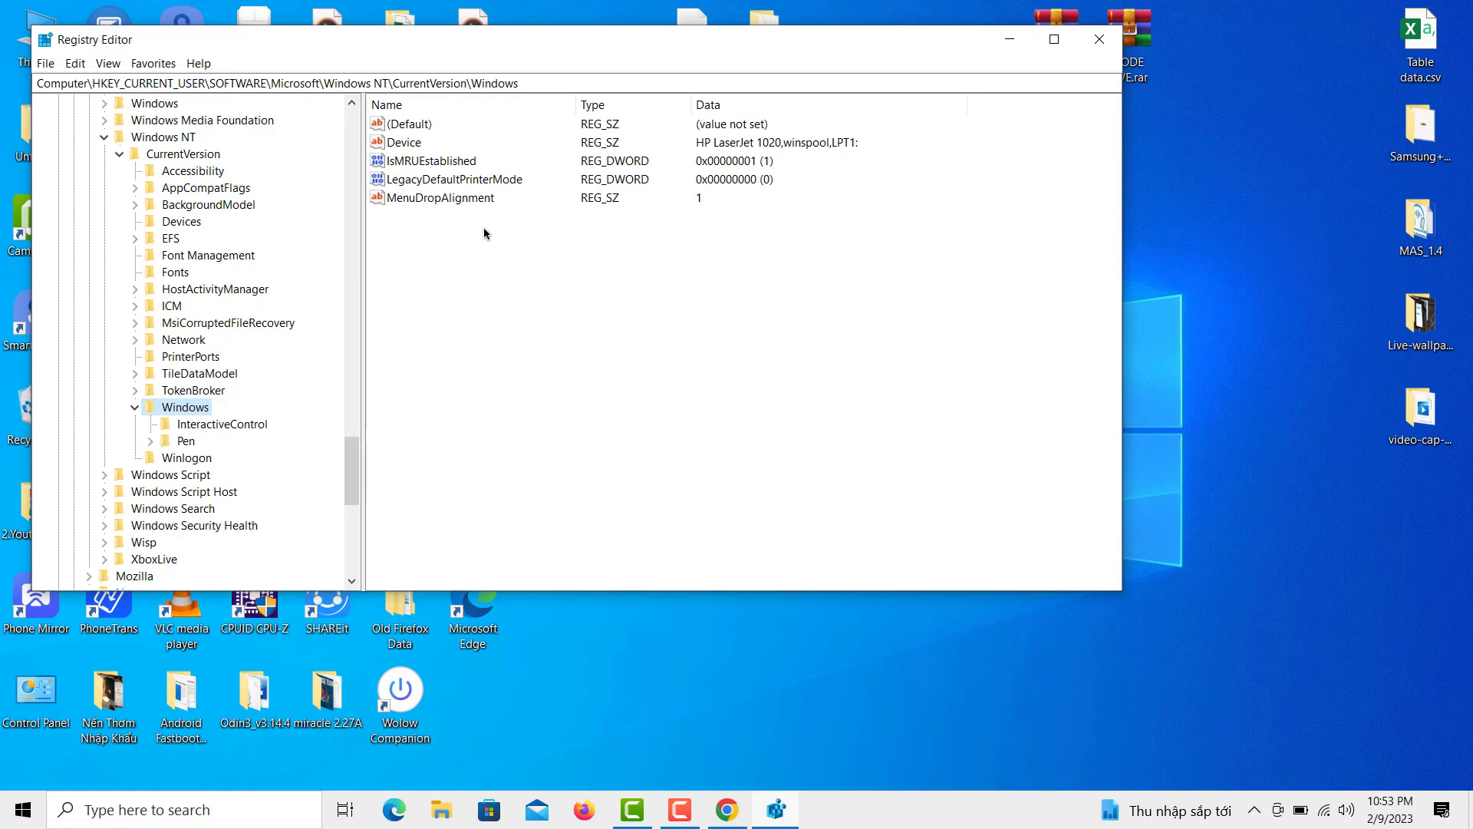
# Step: Edit MenuDropAlignment under CurrentVersion\Windows, setting its value data to 0
pyautogui.click(442, 198)
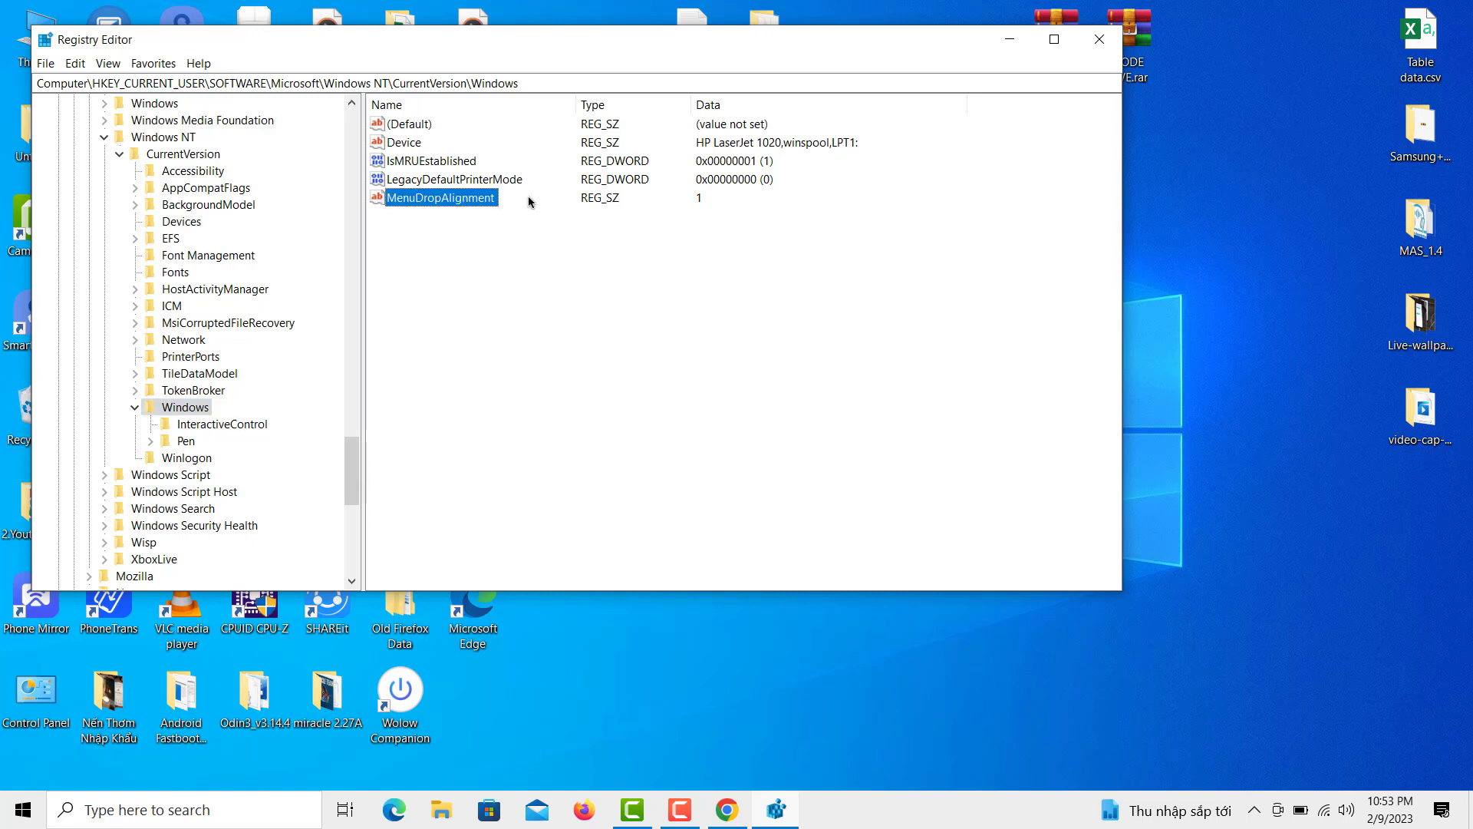
pyautogui.doubleClick(440, 198)
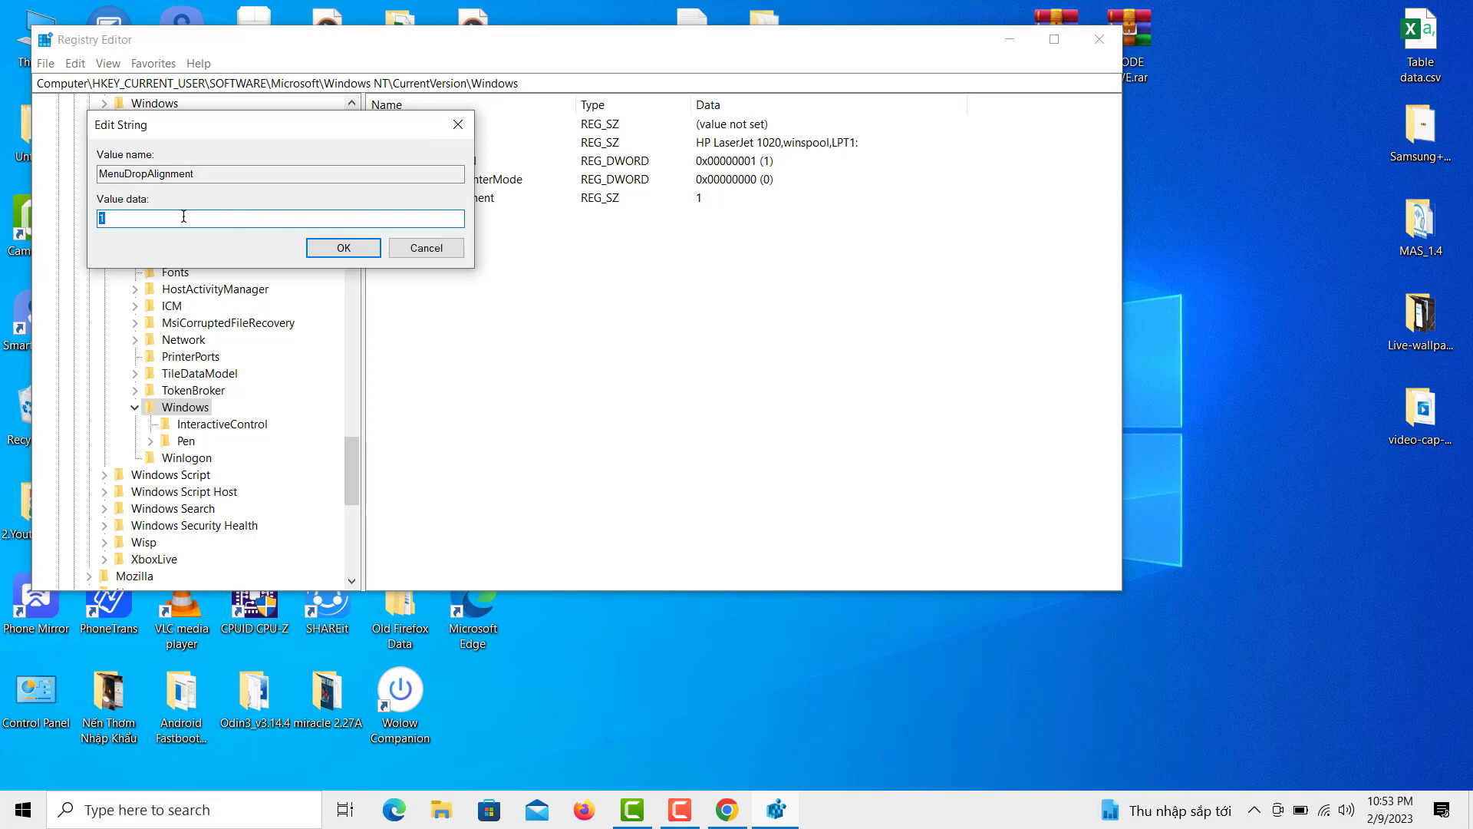
pyautogui.moveTo(157, 216)
pyautogui.write('0')
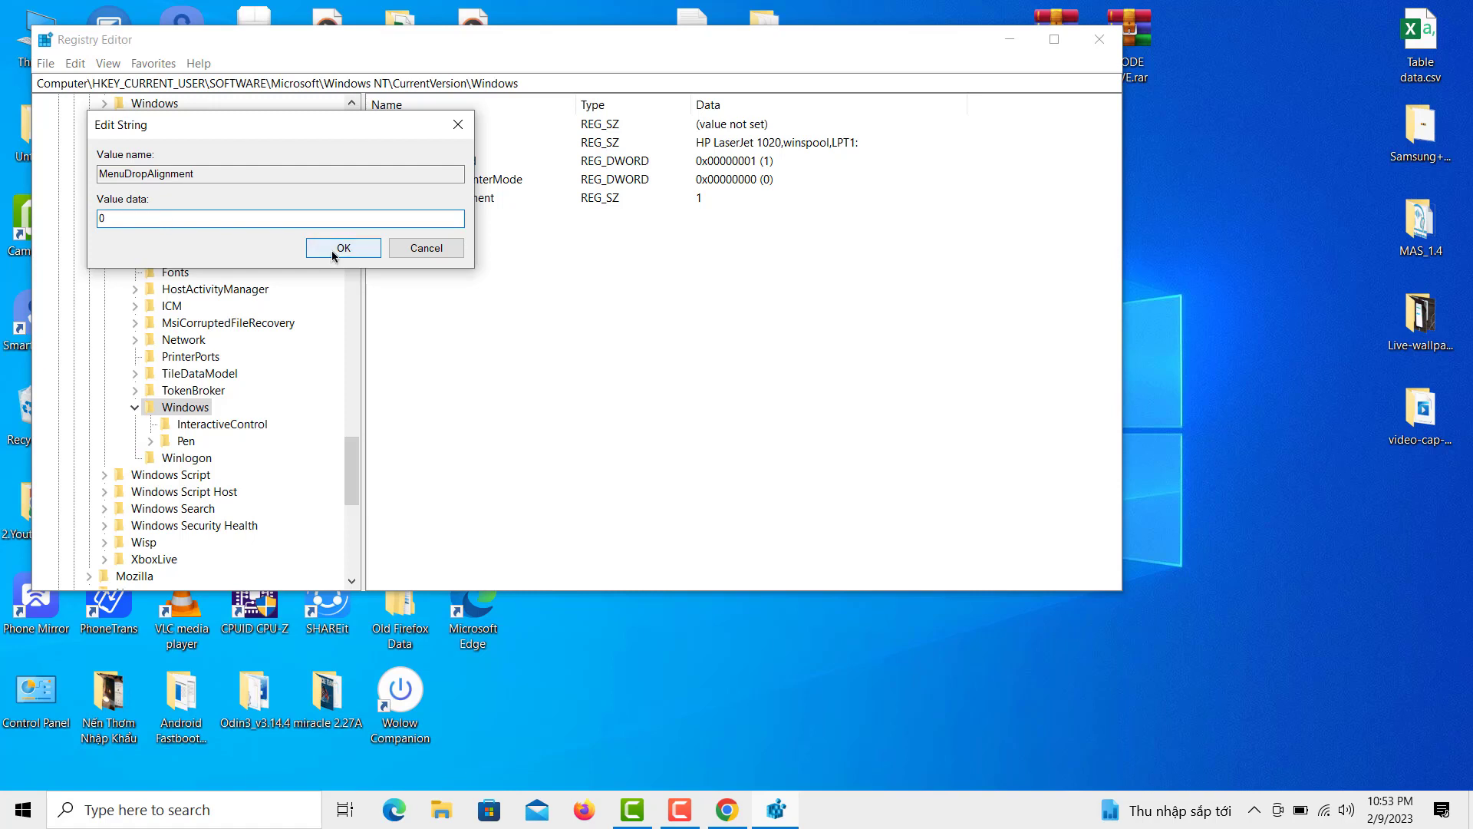
pyautogui.click(342, 247)
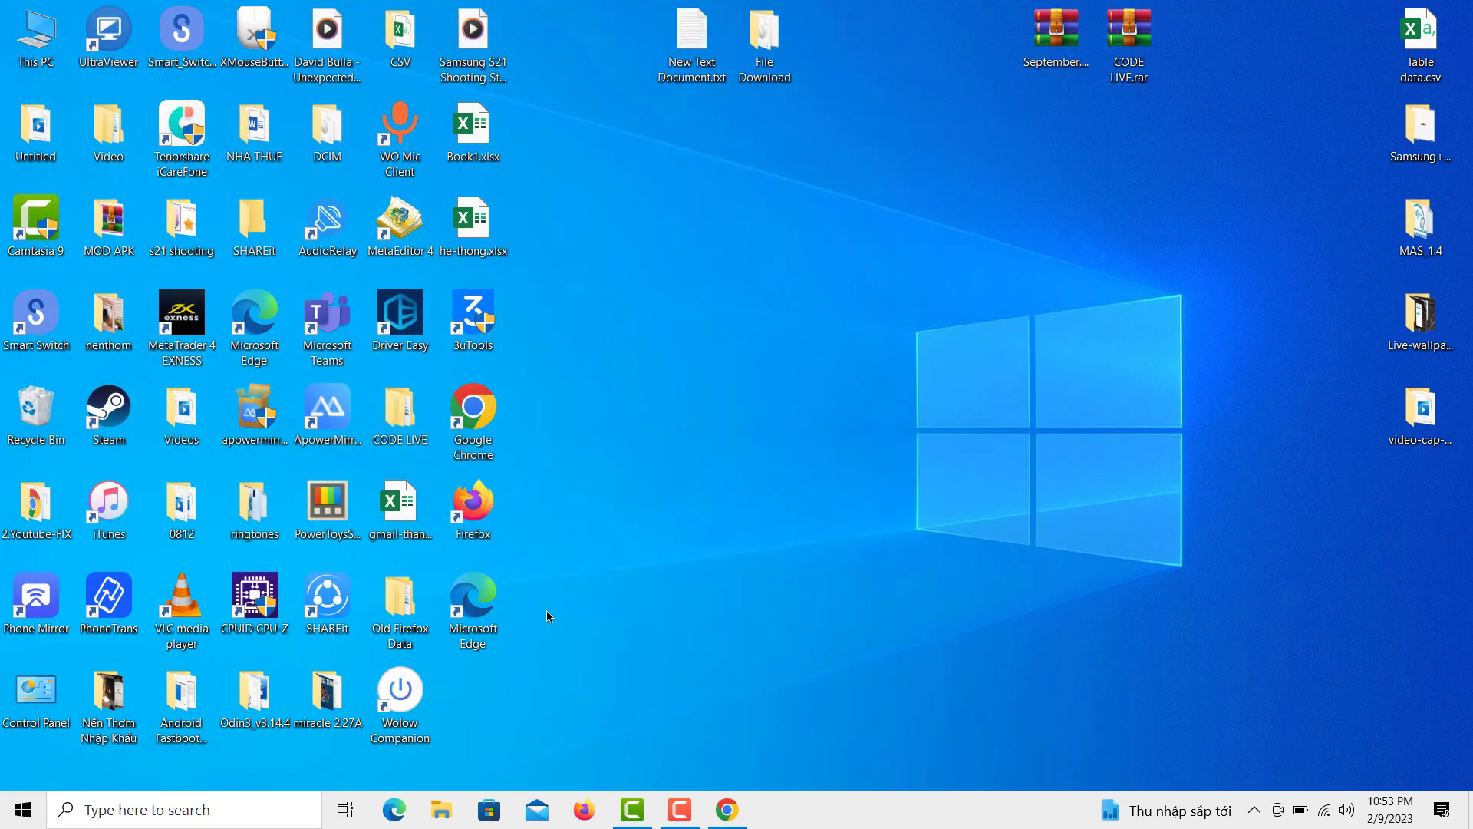
pyautogui.moveTo(20, 808)
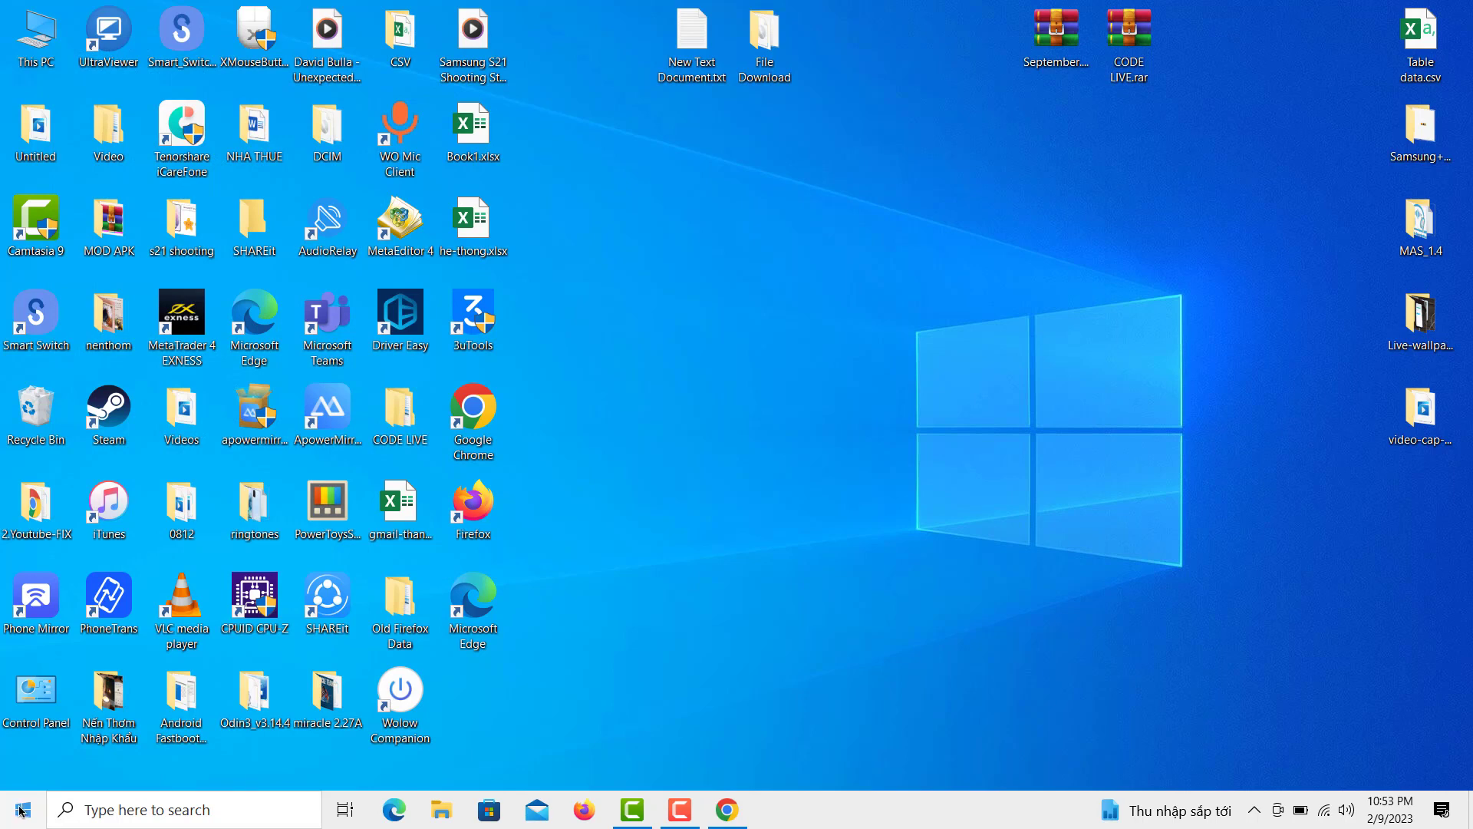
# Step: Bring up the Start menu power options to restart the computer
pyautogui.click(18, 809)
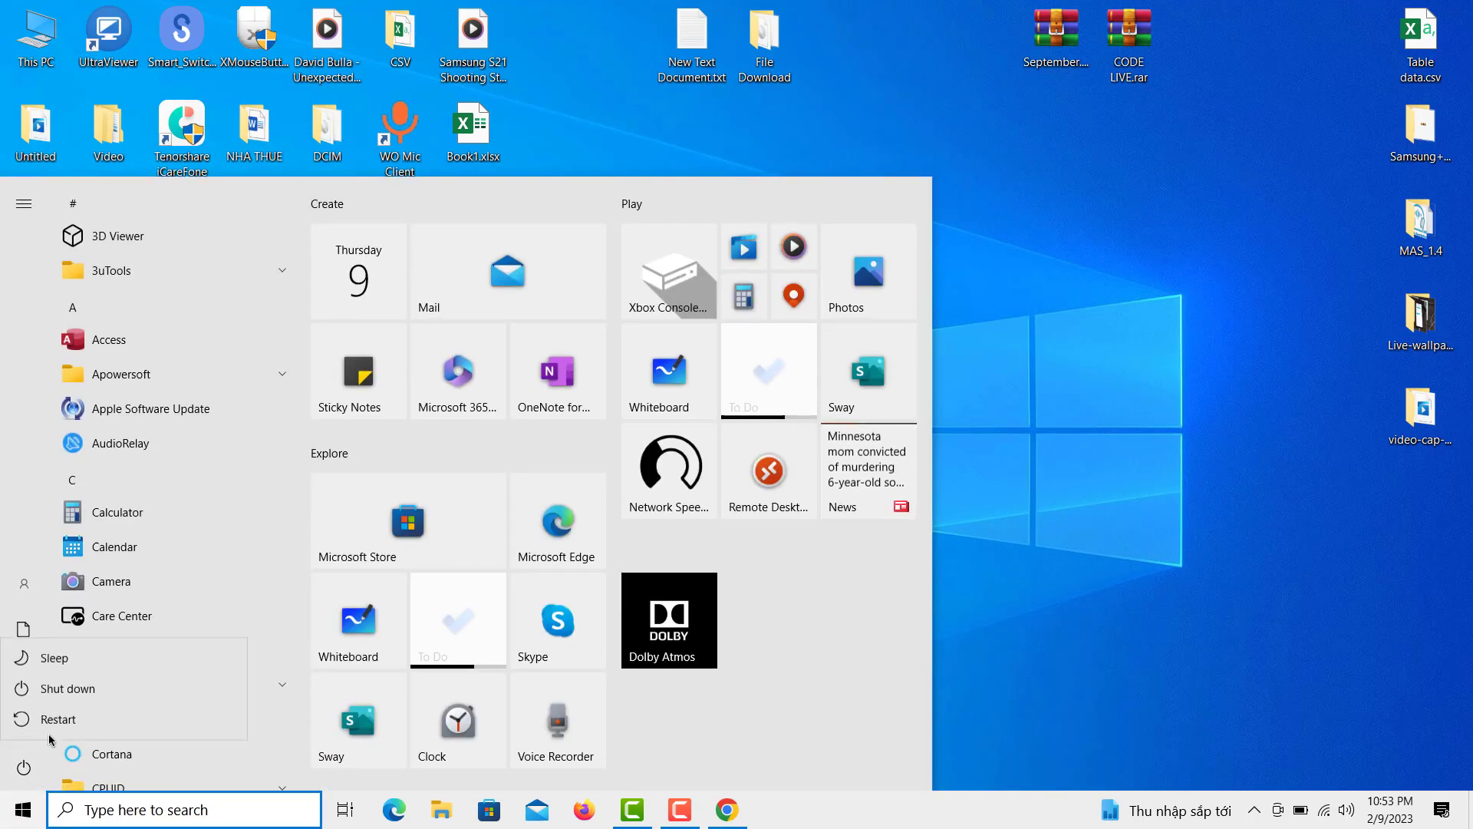